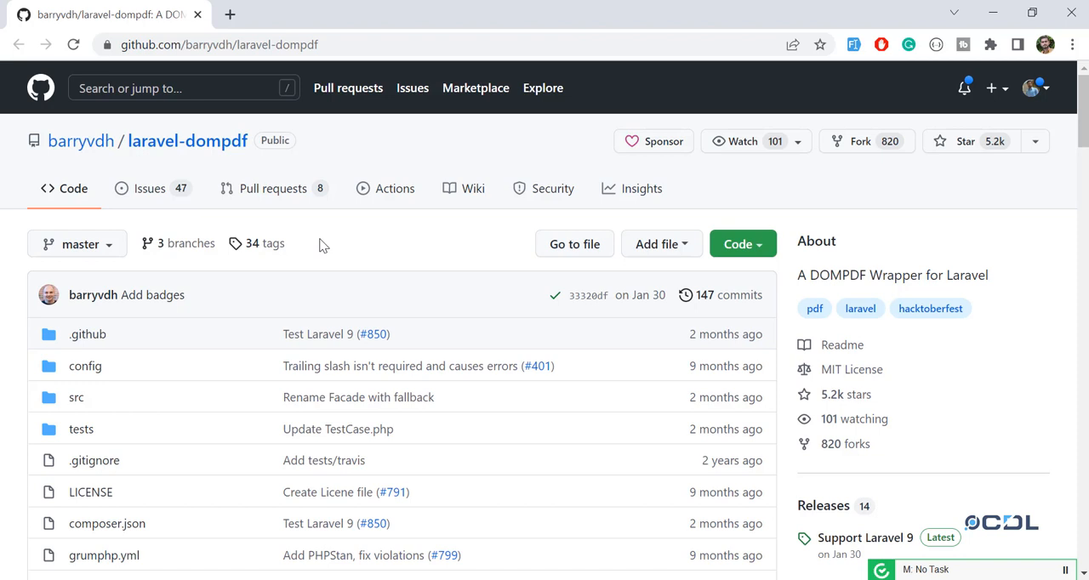
pyautogui.moveTo(238, 174)
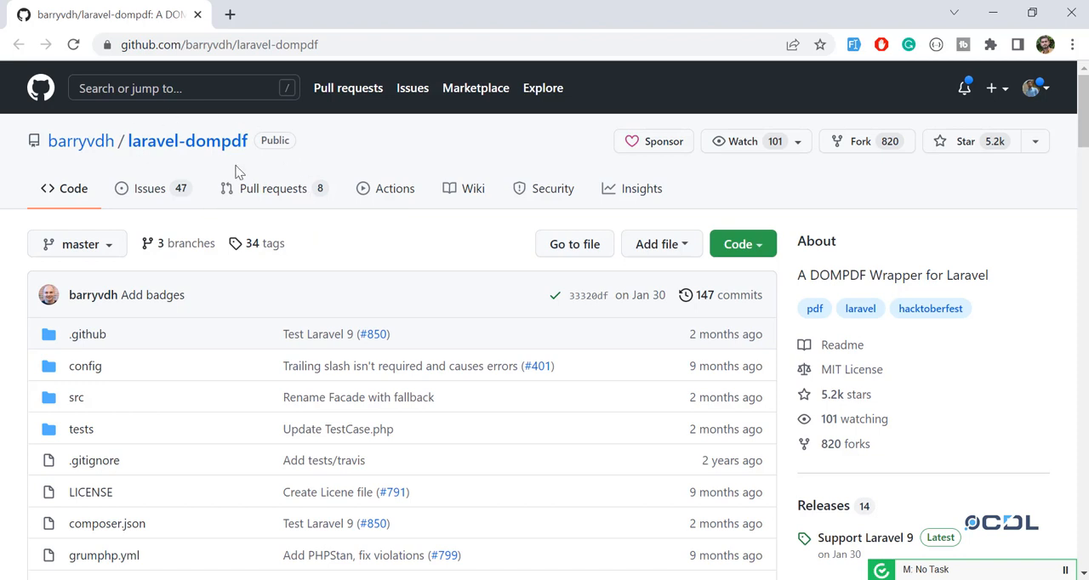
pyautogui.moveTo(290, 196)
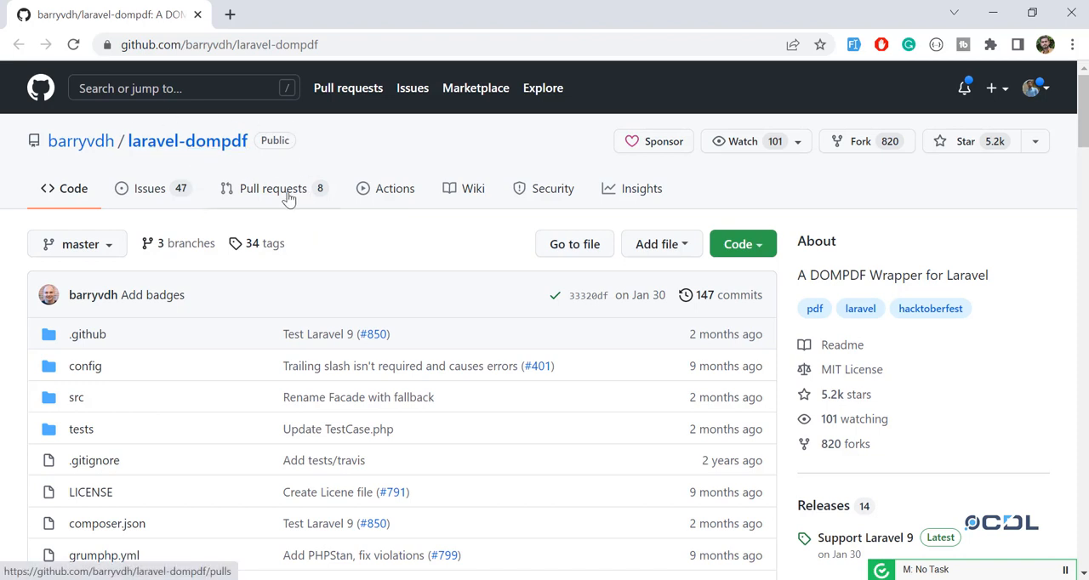
pyautogui.moveTo(296, 441)
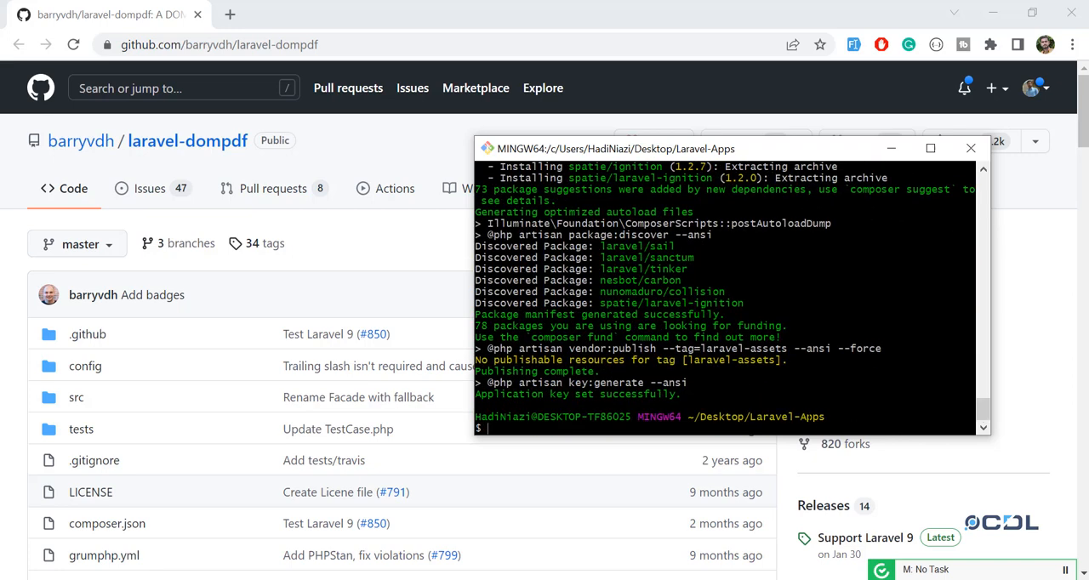
# Change into the pdf-generator folder and run php artisan serve to start the dev server
pyautogui.write('cd')
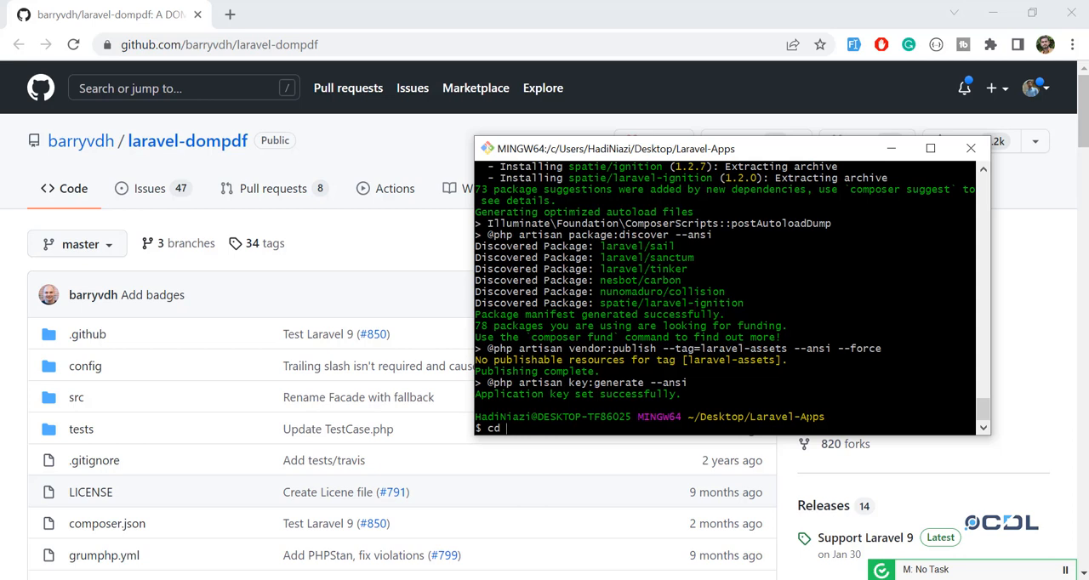
pyautogui.write('pdf')
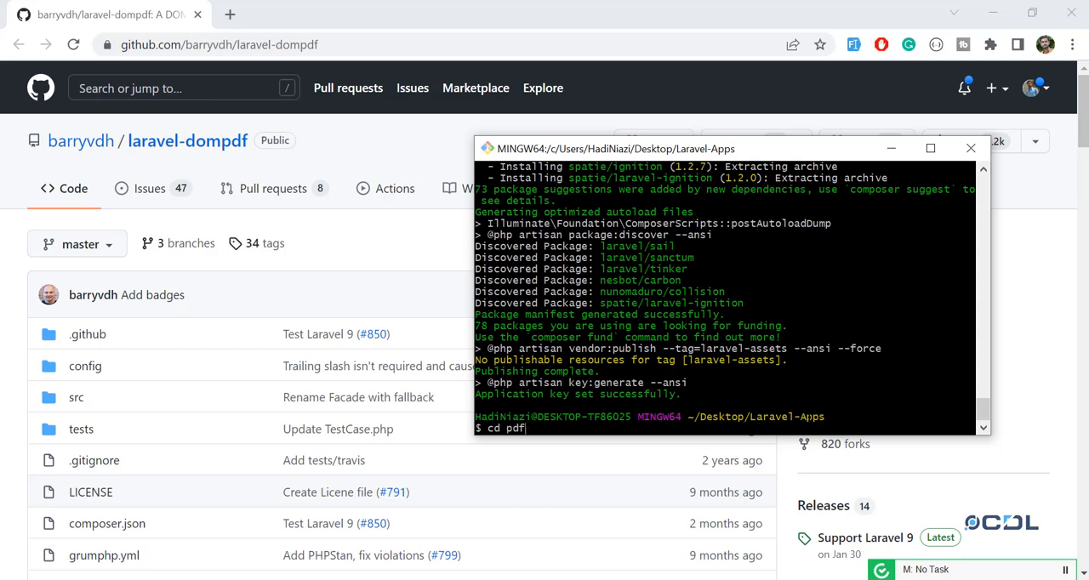
pyautogui.write('-generator')
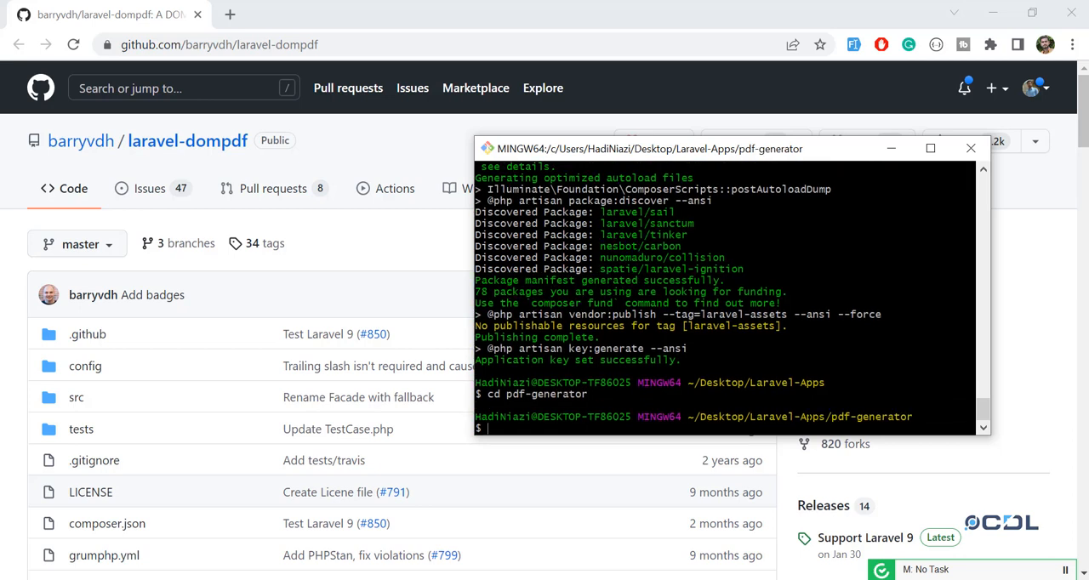
pyautogui.write('php artisan')
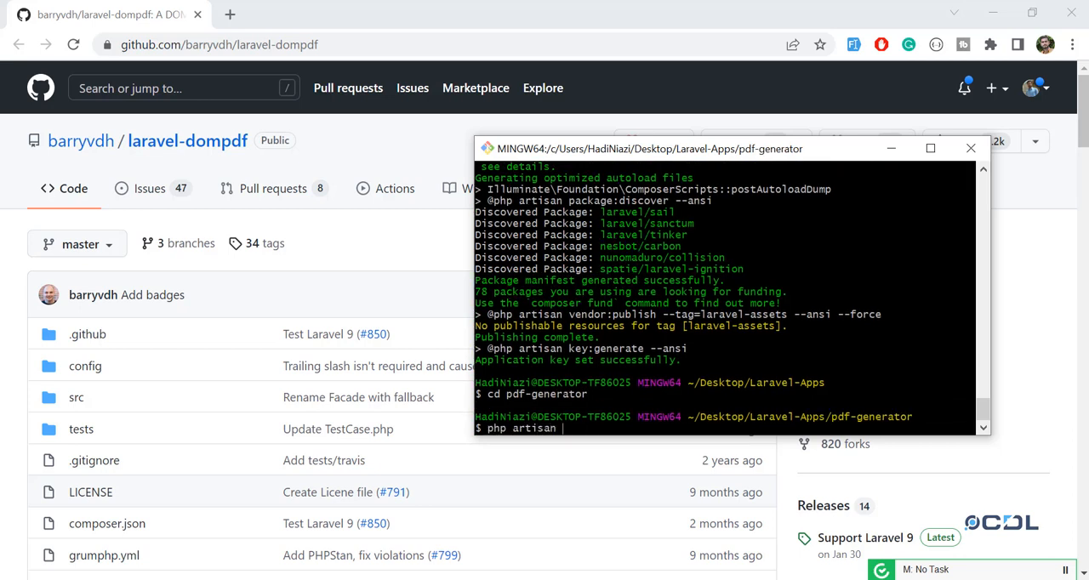
pyautogui.write('ser')
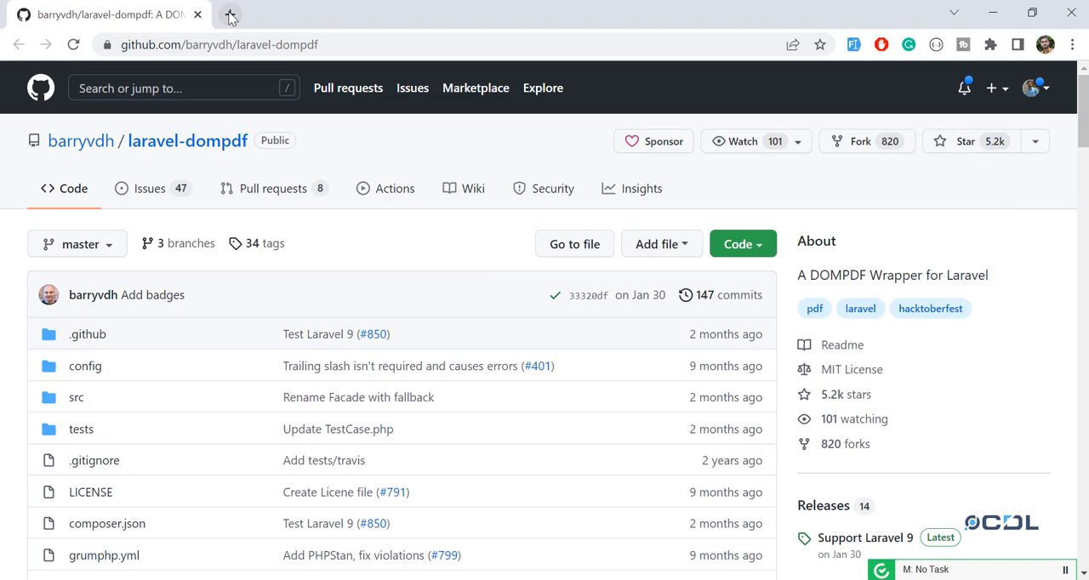
# Start a fresh browser tab to load the local site at localhost:8000
pyautogui.click(228, 14)
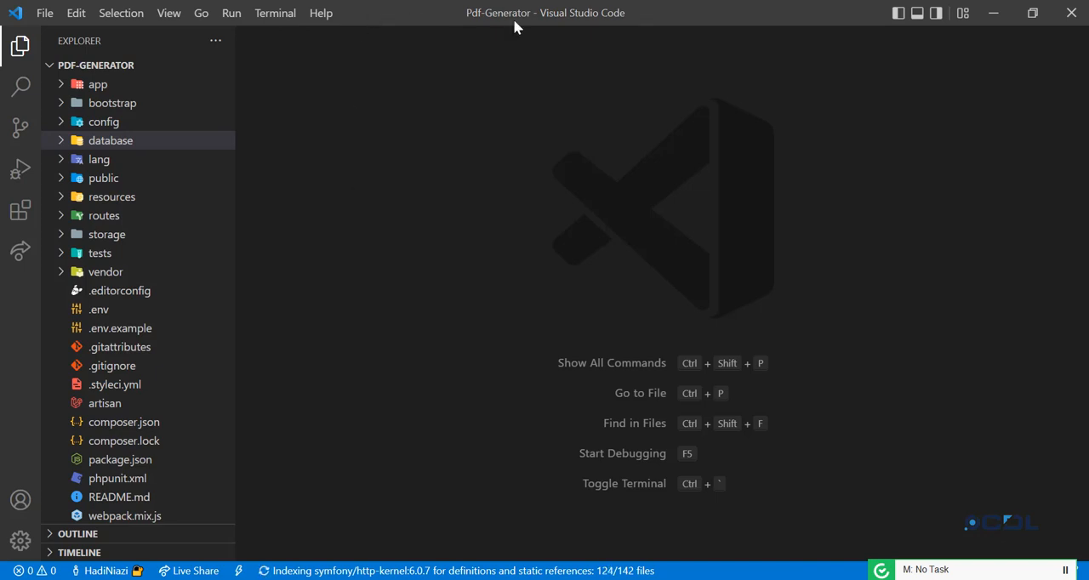
pyautogui.moveTo(980, 22)
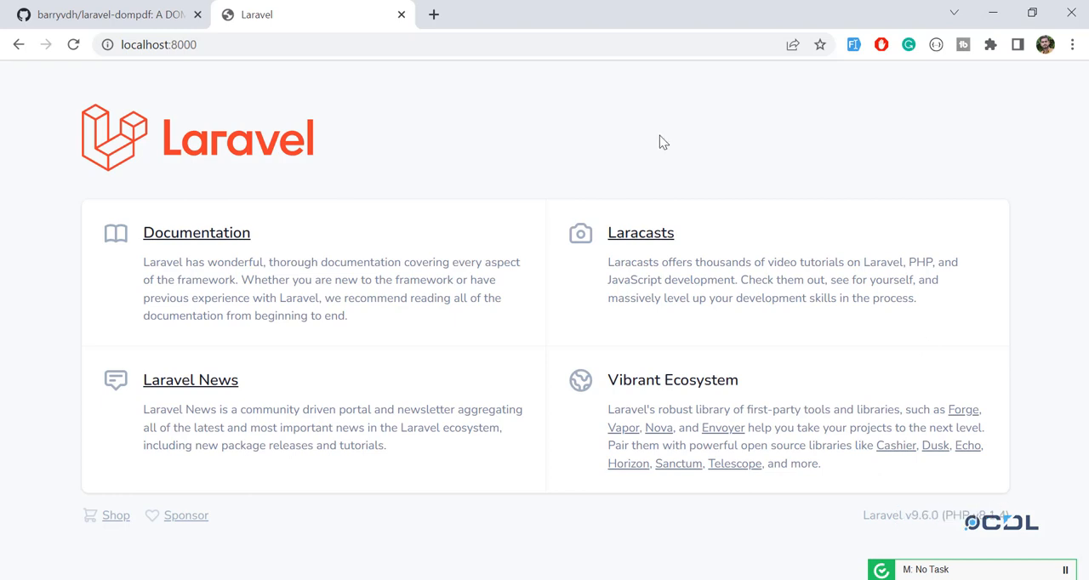
# Select the composer require install command in the laravel-dompdf readme's Installation section
pyautogui.click(111, 13)
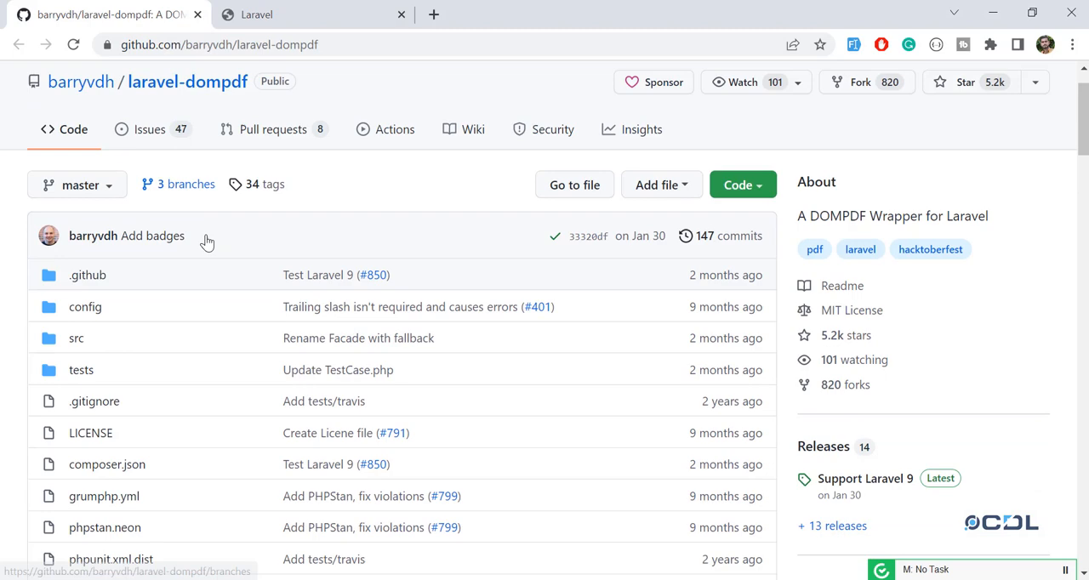
pyautogui.scroll(-3)
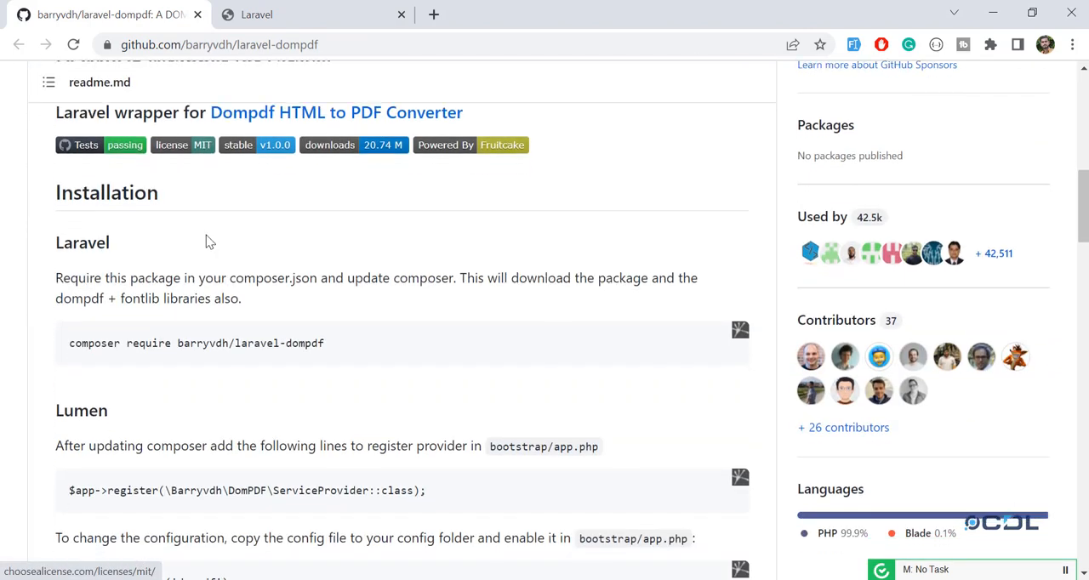
pyautogui.scroll(-3)
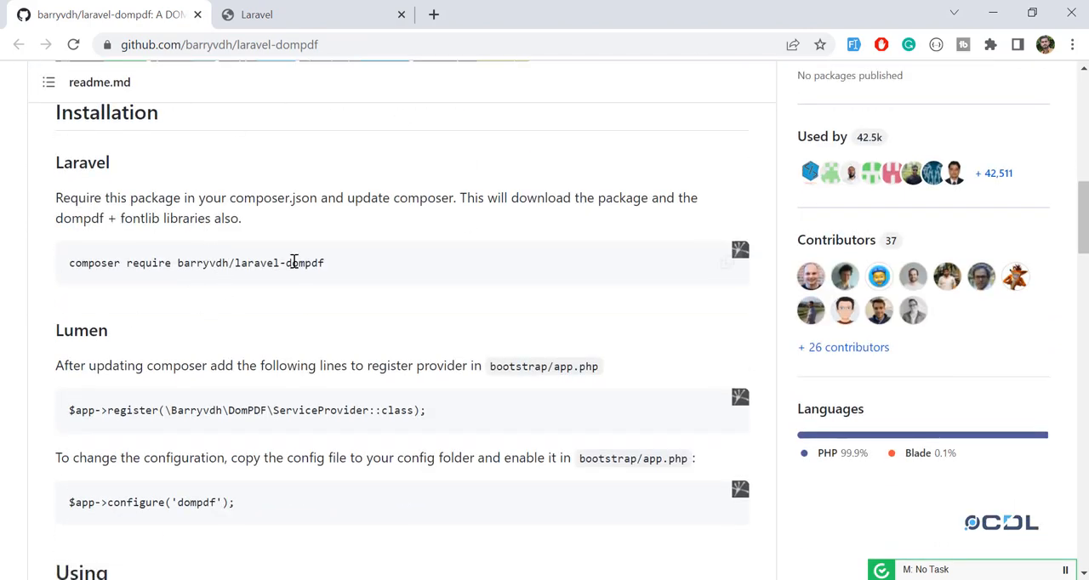
pyautogui.moveTo(68, 262); pyautogui.dragTo(214, 262)
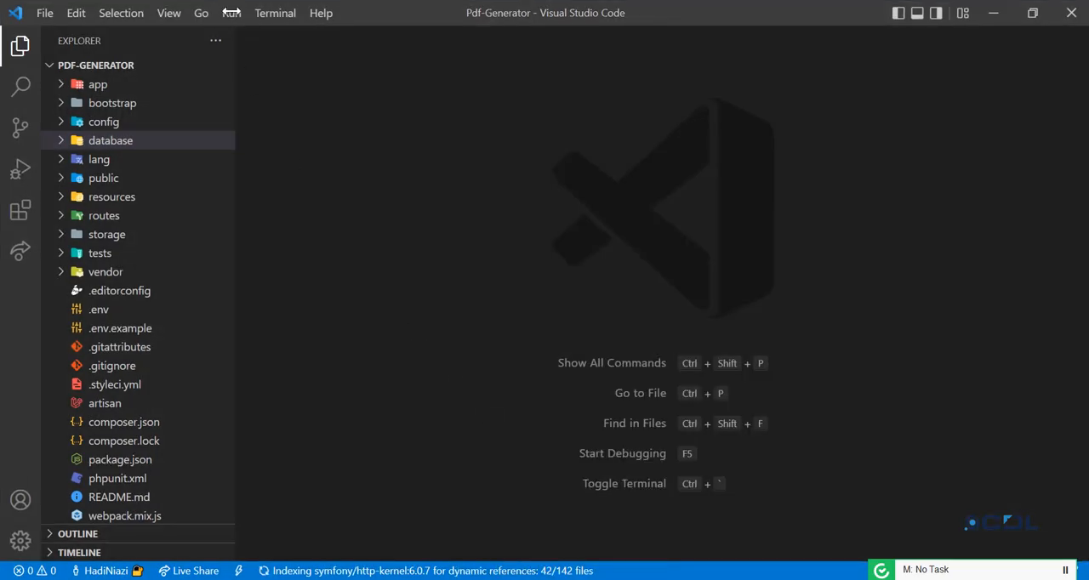
# Run composer require barryvdh/laravel-dompdf in the project's integrated terminal
pyautogui.press('ctrl+`')
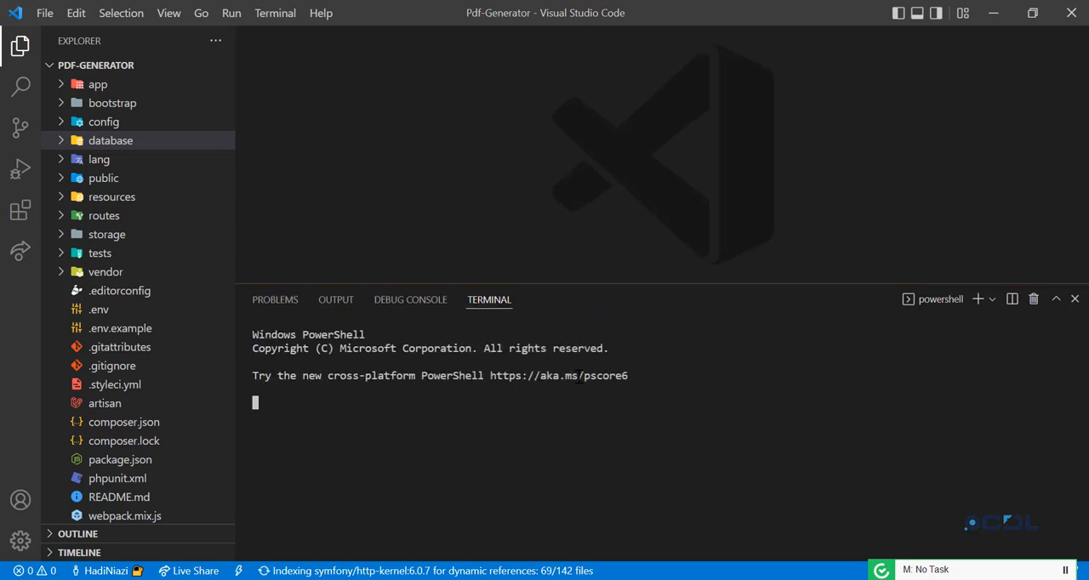
pyautogui.write('composer require barryvdh/laravel-dompdf')
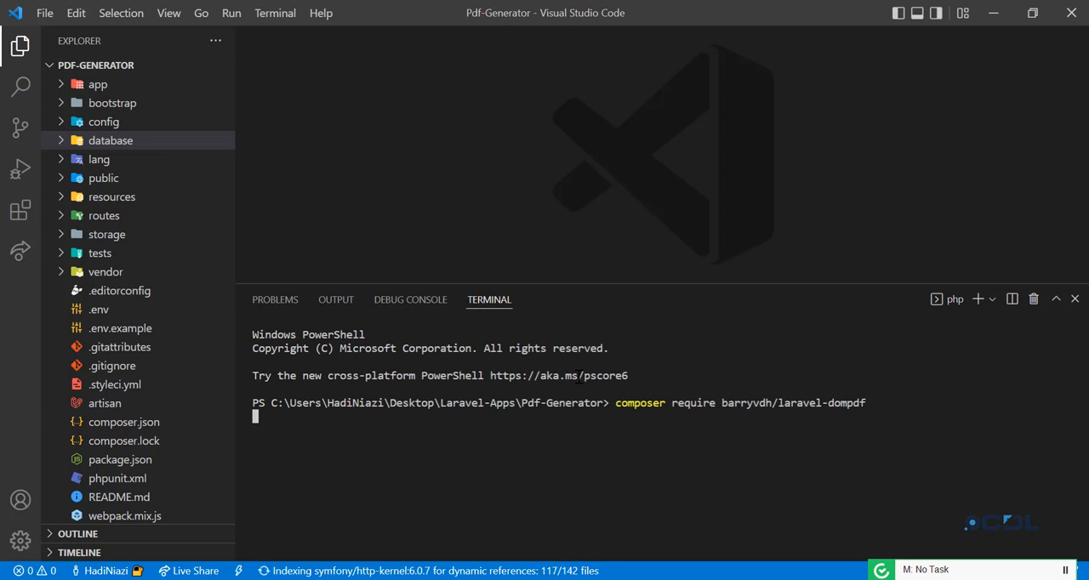
pyautogui.press('Enter')
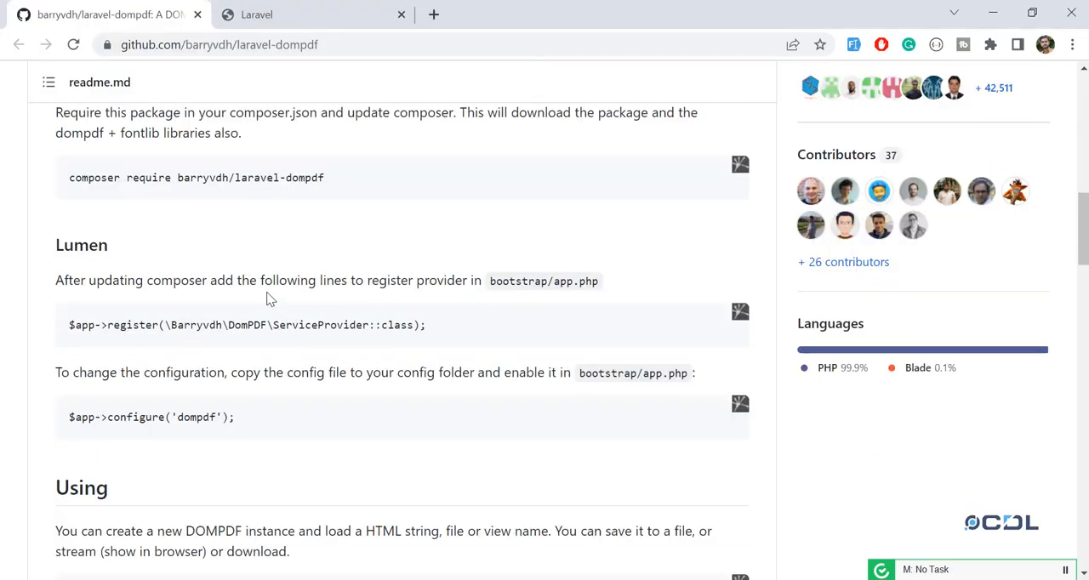
pyautogui.moveTo(167, 327)
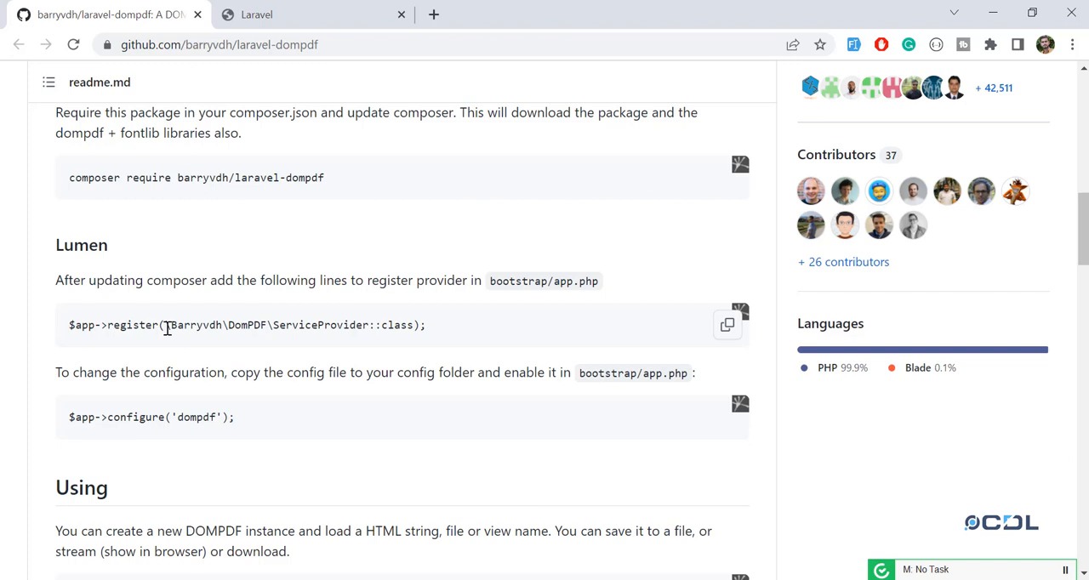
pyautogui.moveTo(94, 289)
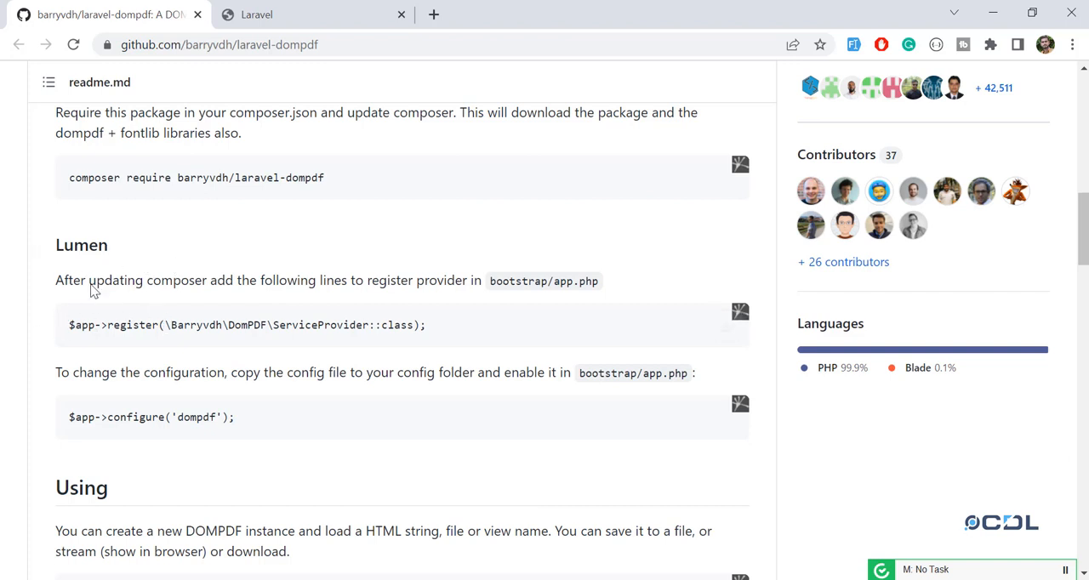
pyautogui.moveTo(173, 249)
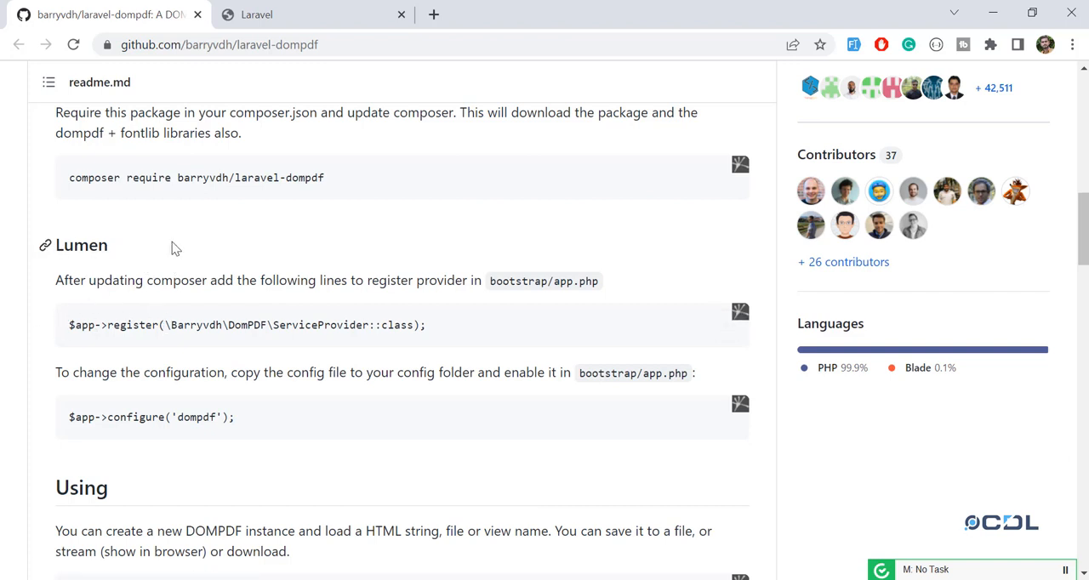
# Select the readme's bootstrap/app.php provider registration line and switch windows
pyautogui.moveTo(77, 325); pyautogui.dragTo(400, 325)
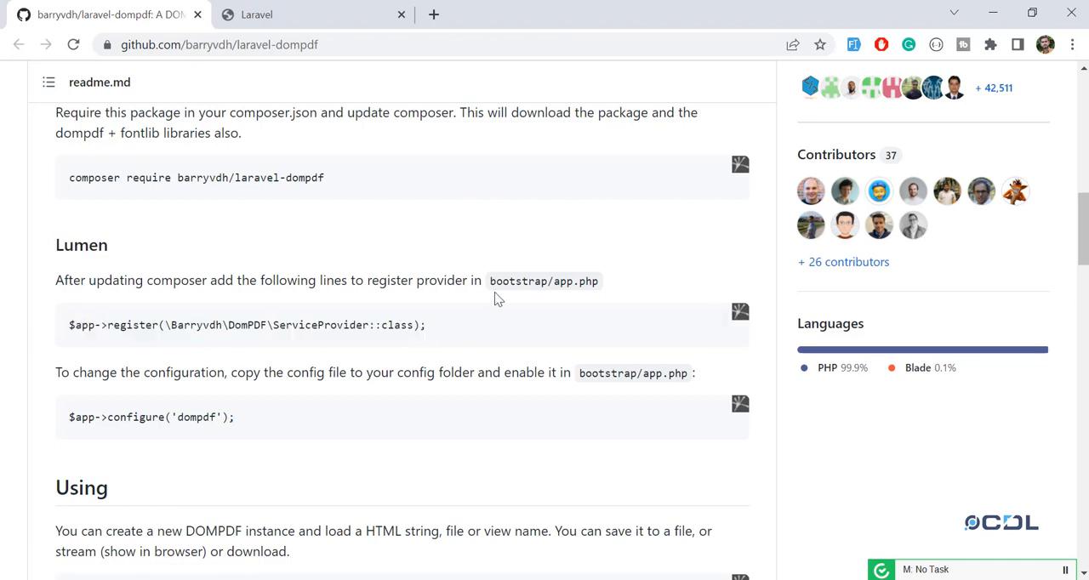
pyautogui.press('alt+tab')
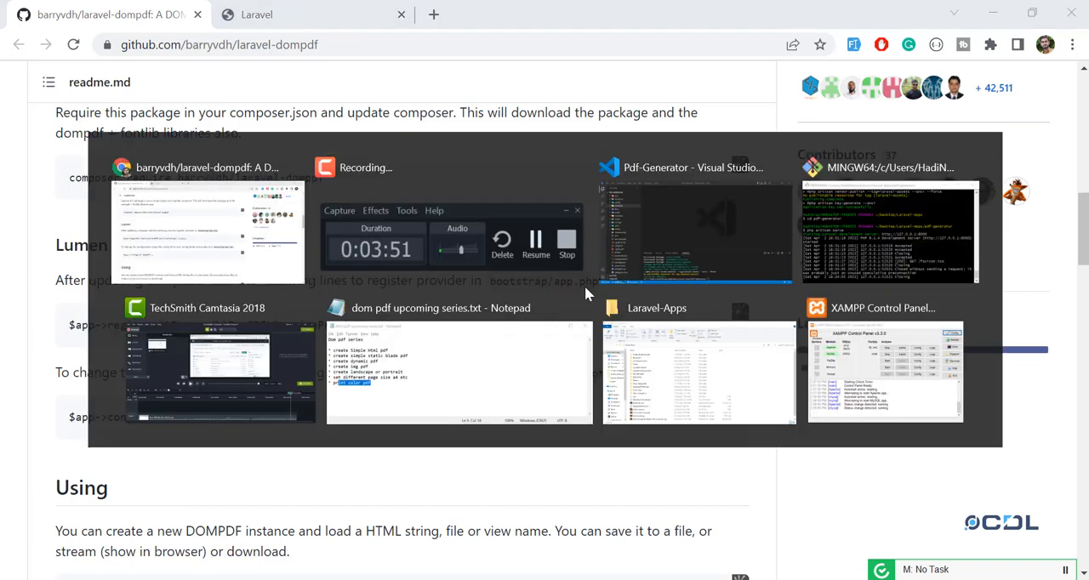
# Bring VS Code forward and open app.php from the bootstrap folder
pyautogui.click(691, 232)
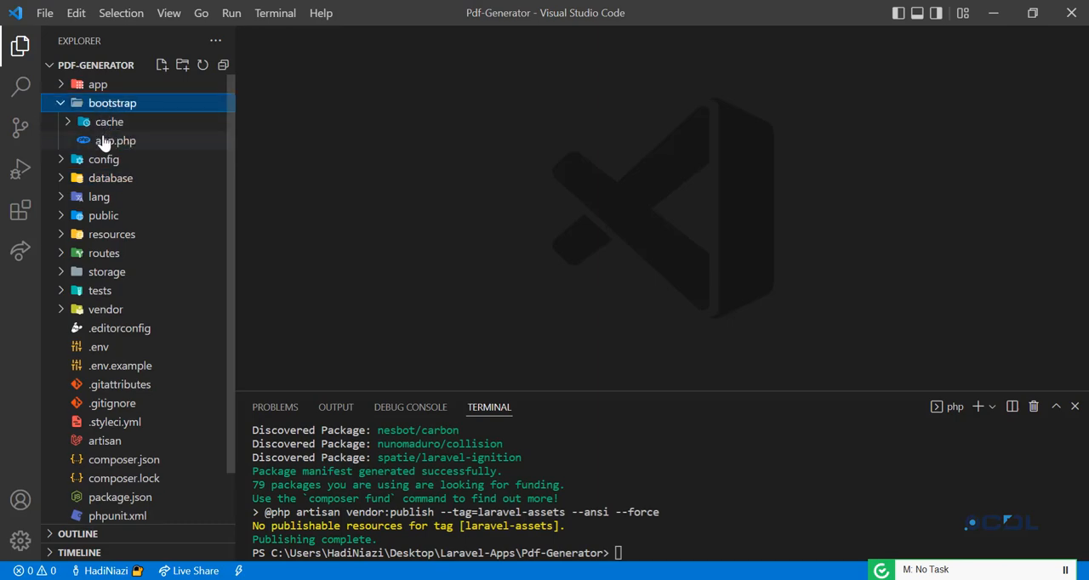
pyautogui.doubleClick(116, 140)
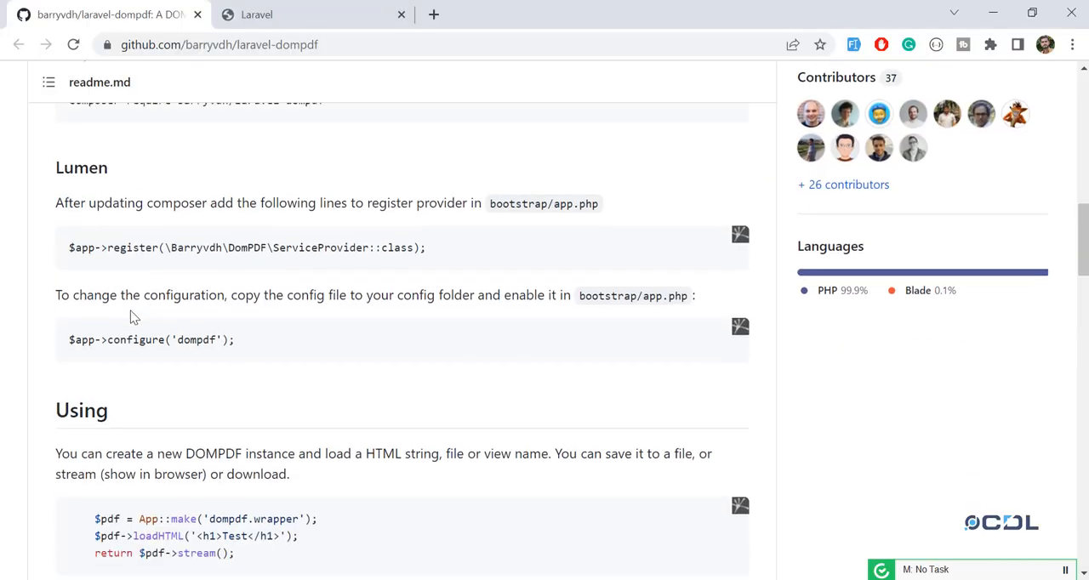
pyautogui.scroll(-3)
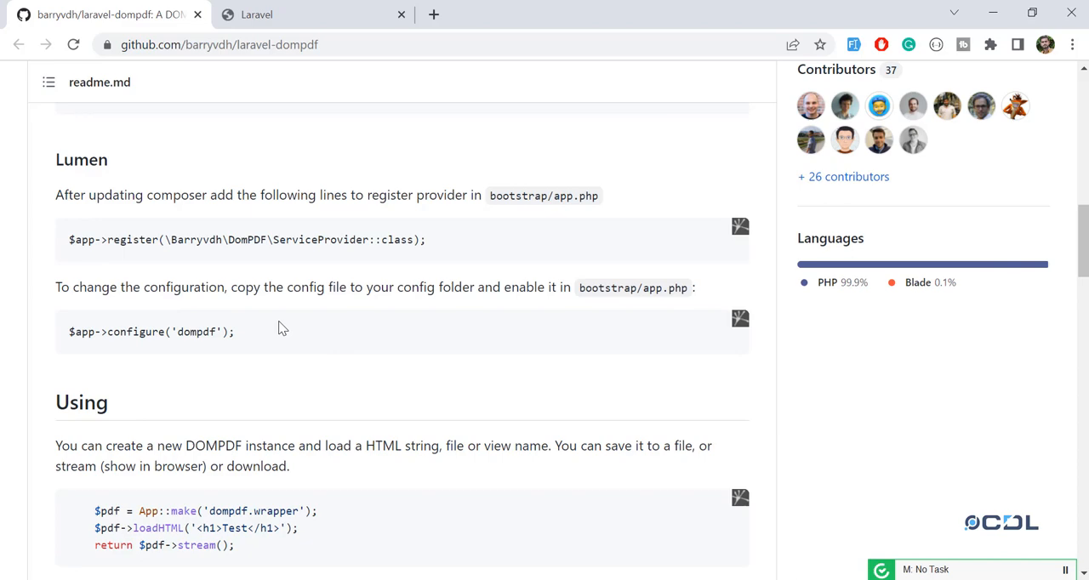
pyautogui.scroll(-3)
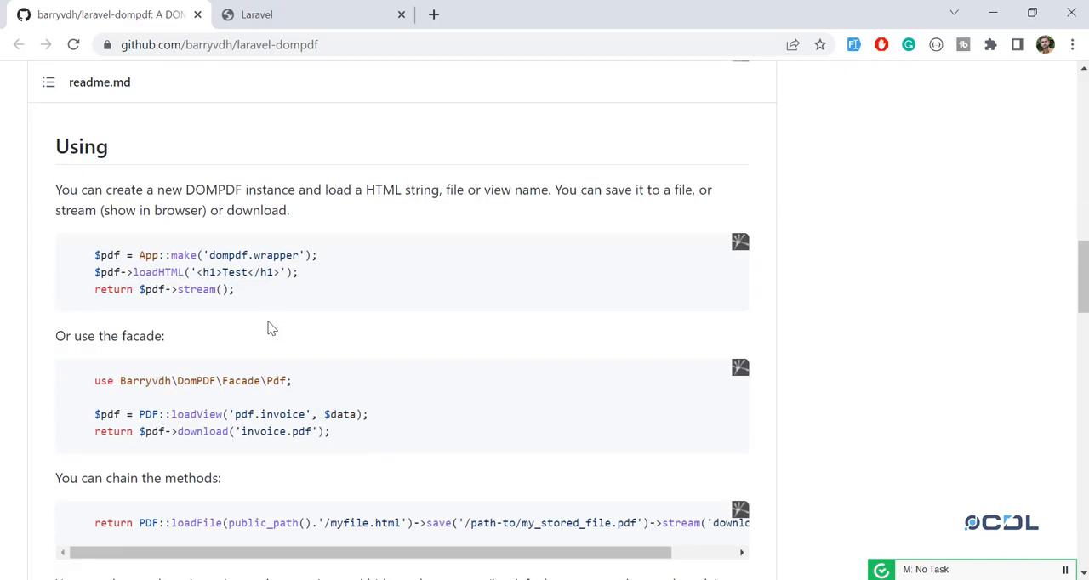
pyautogui.moveTo(71, 271)
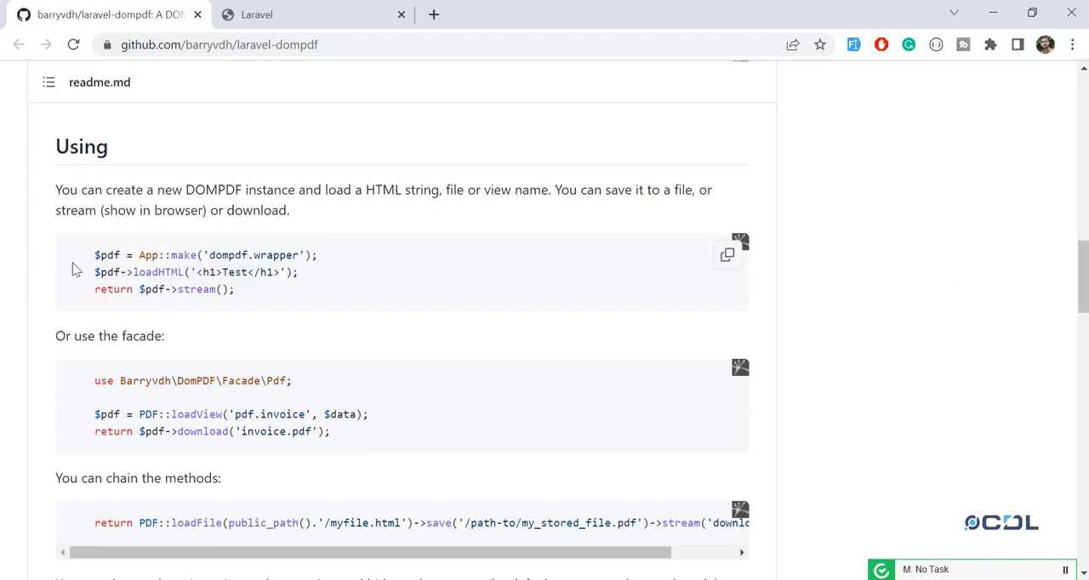